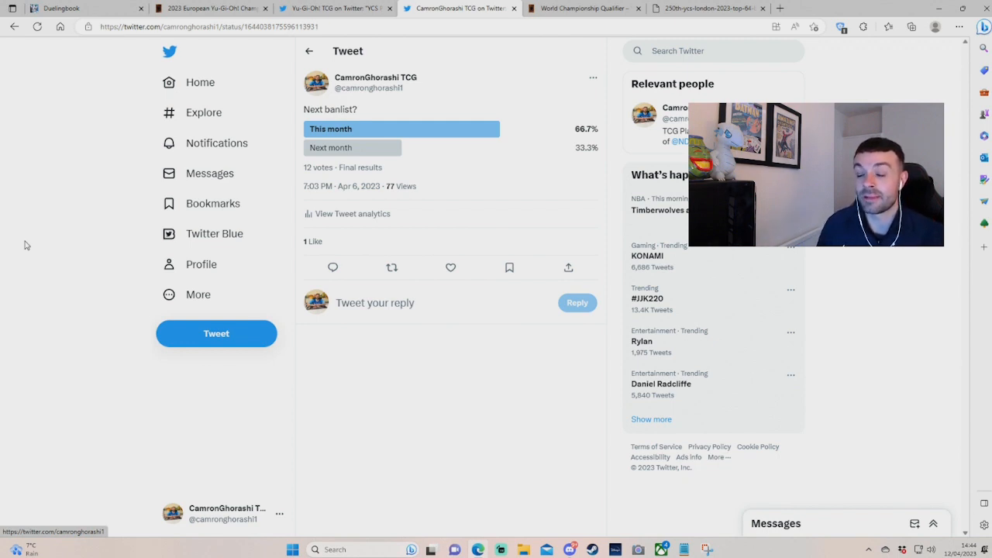
mouse_move(2, 246)
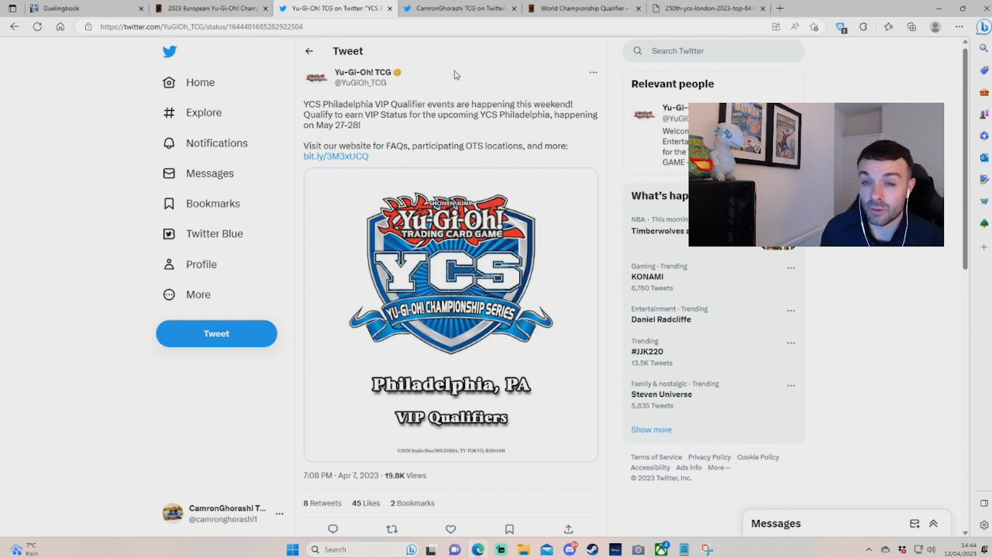
mouse_move(436, 83)
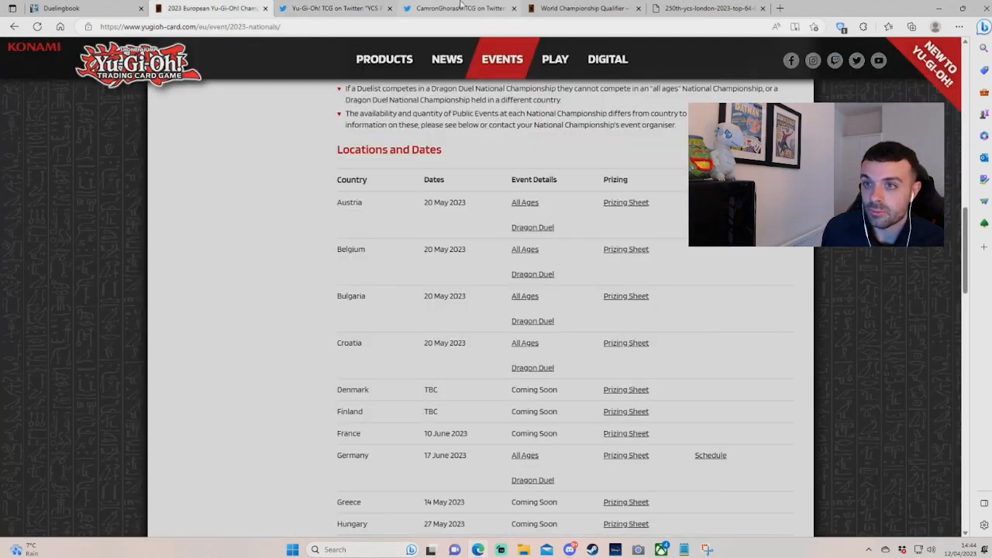
click(581, 8)
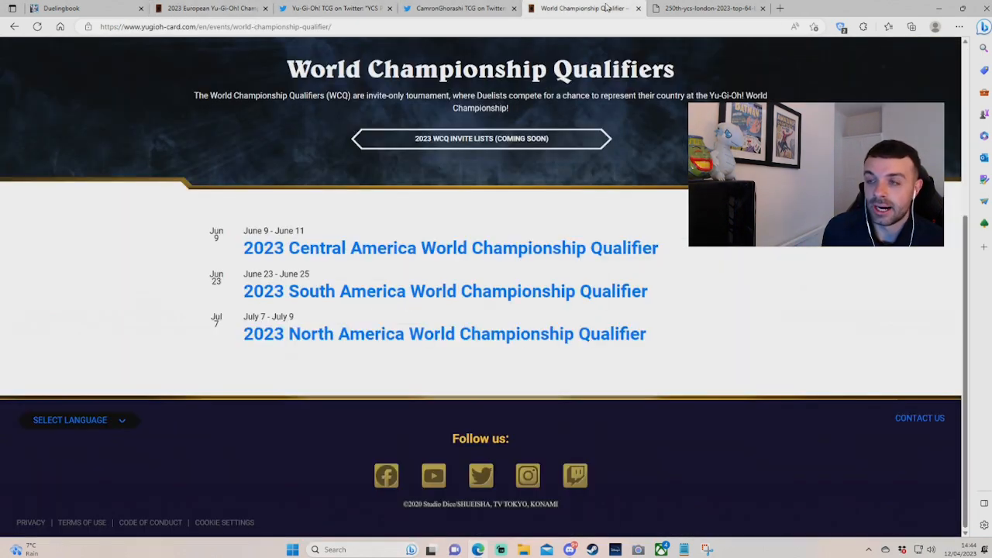
click(706, 9)
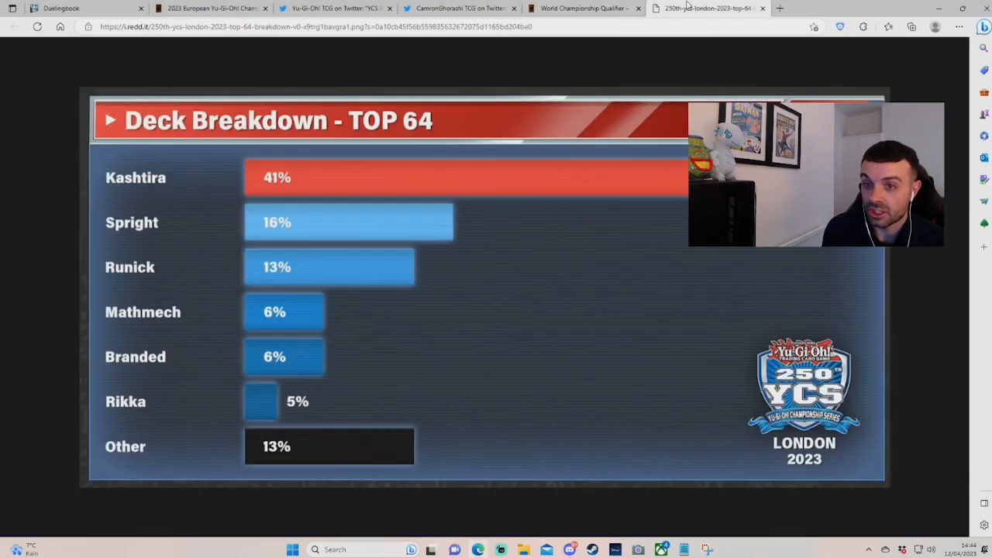
click(584, 8)
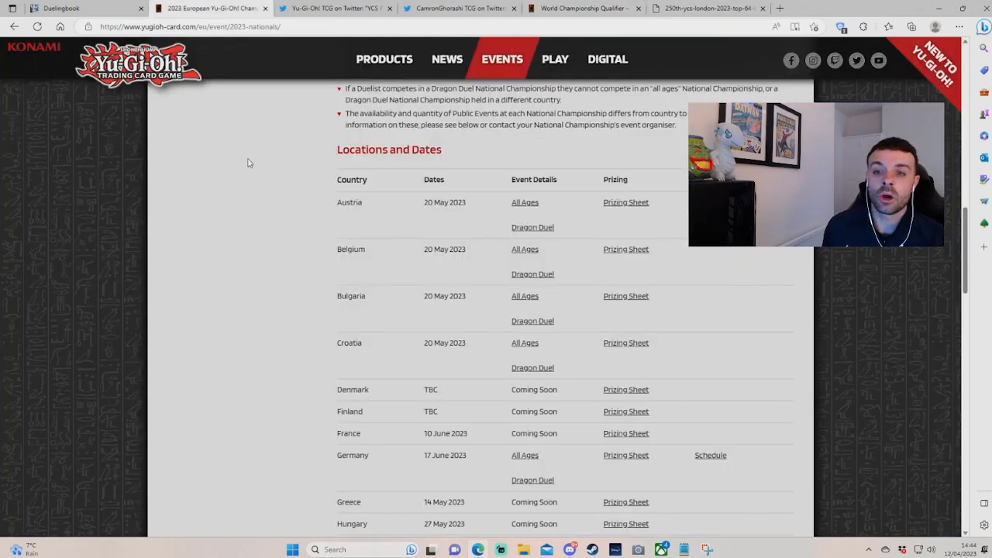
Scroll through the Nationals country list to the Locations and Dates table.
scroll(down, 3)
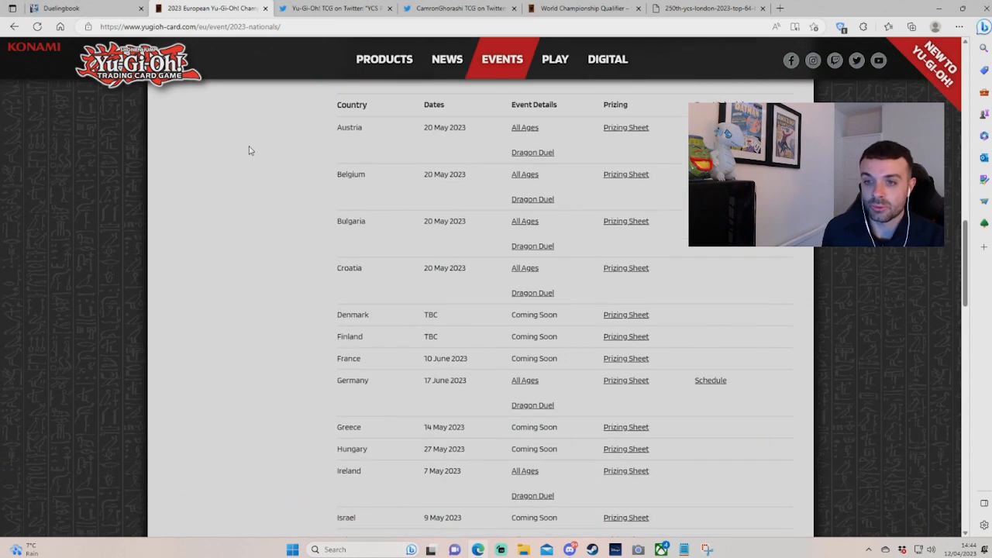
scroll(down, 3)
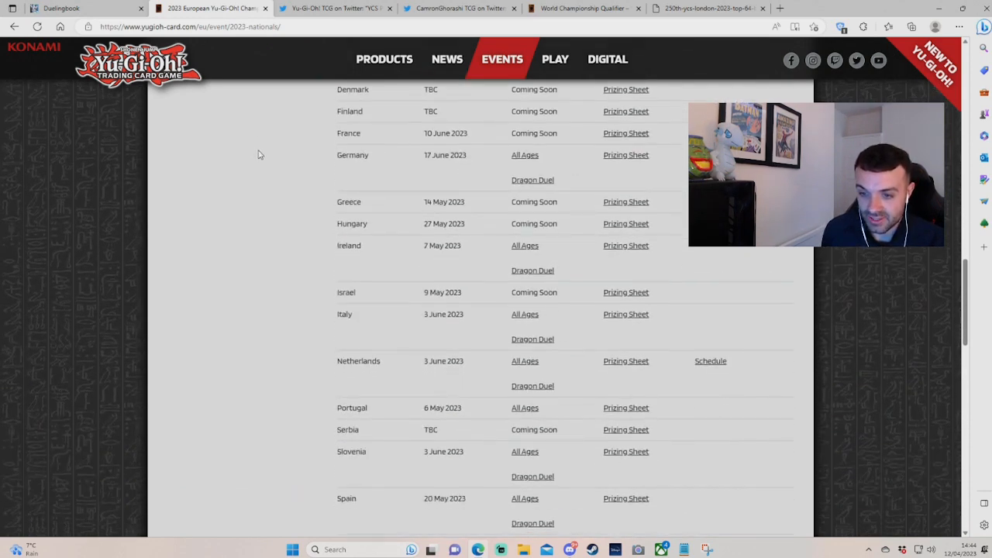
scroll(down, 3)
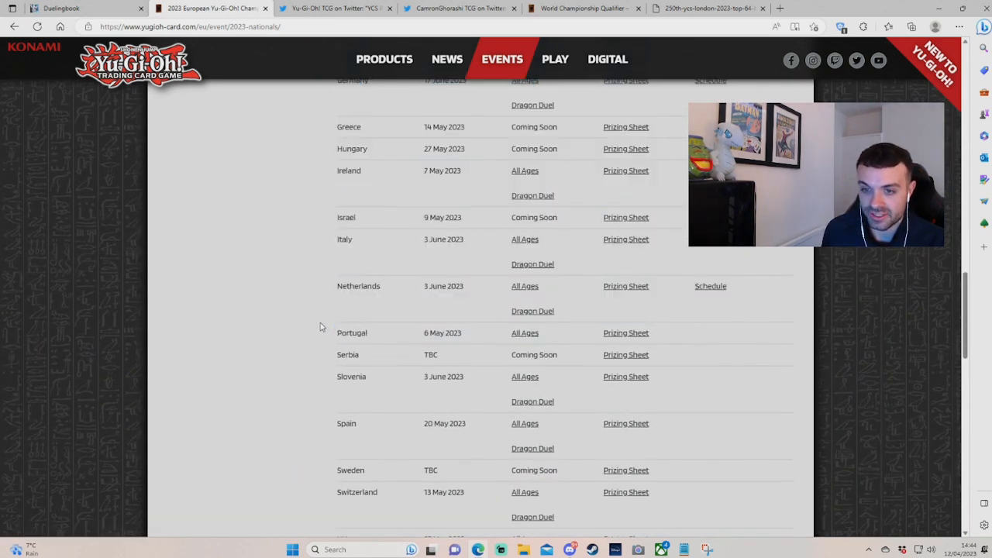
scroll(down, 3)
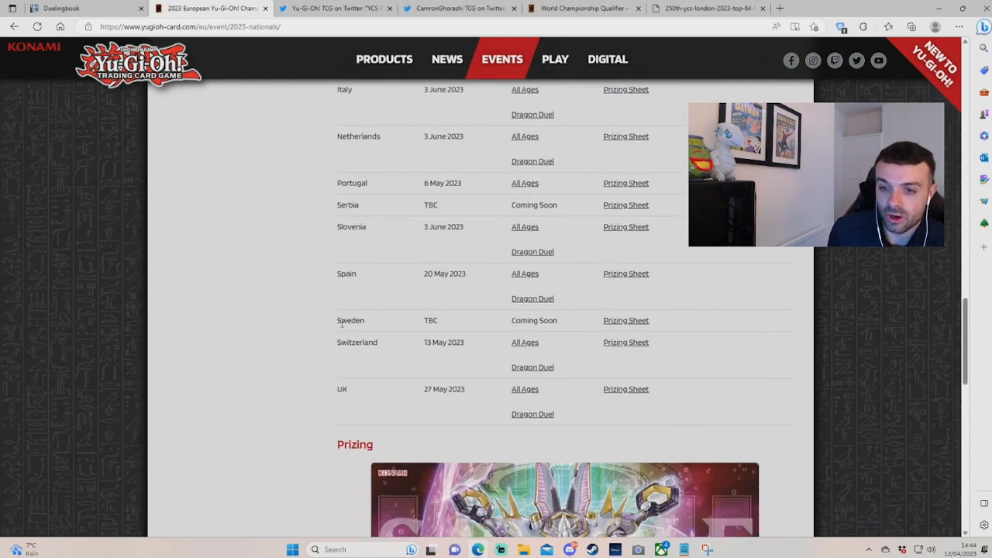
mouse_move(411, 402)
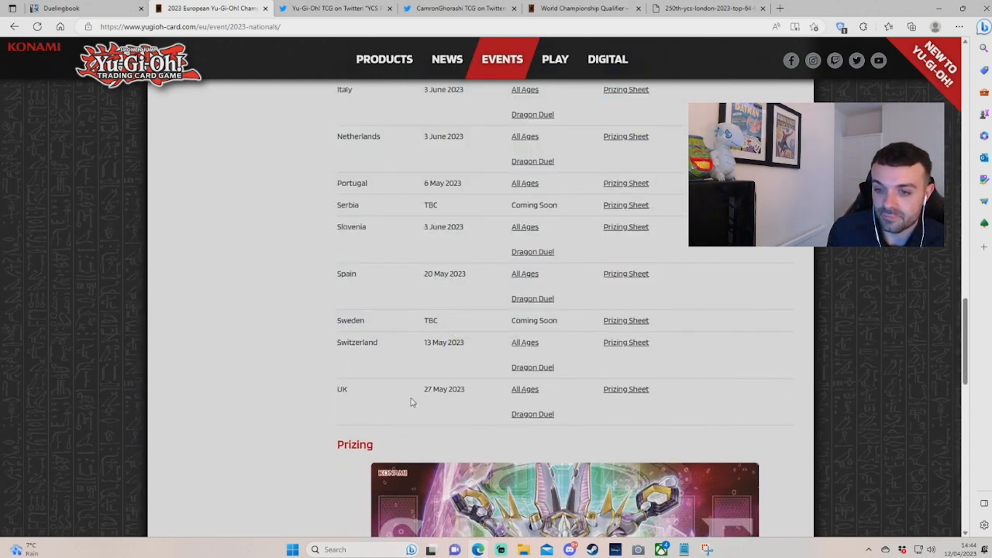
mouse_move(465, 393)
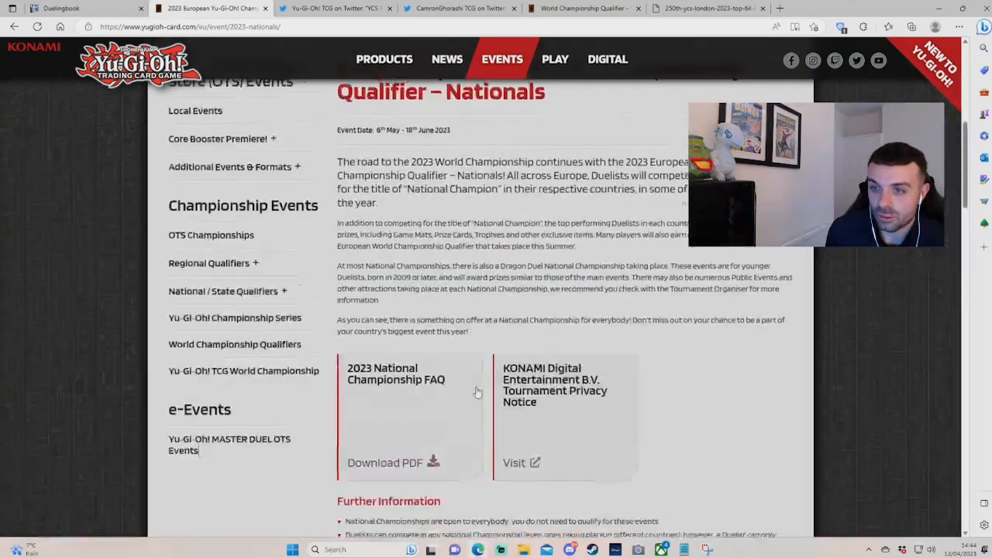
scroll(up, 3)
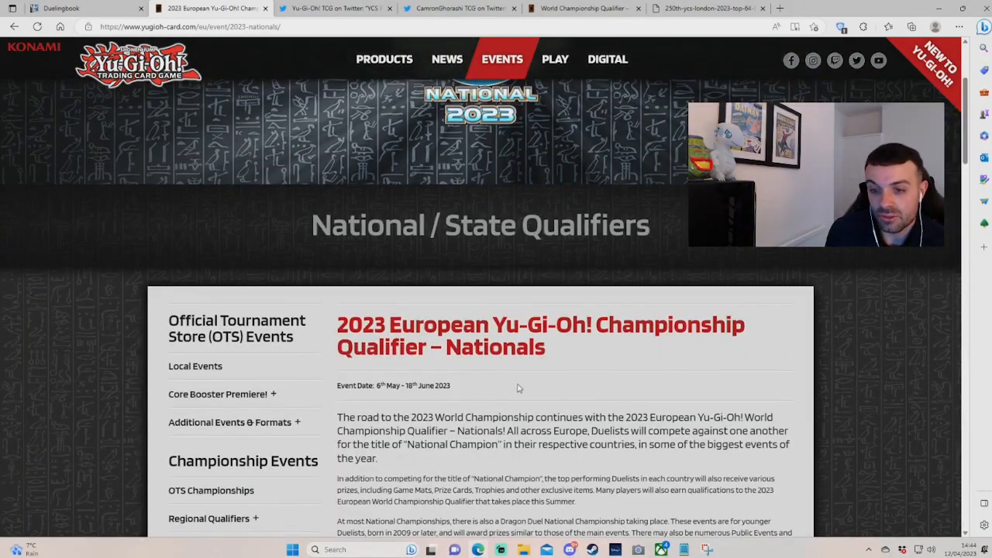
scroll(down, 3)
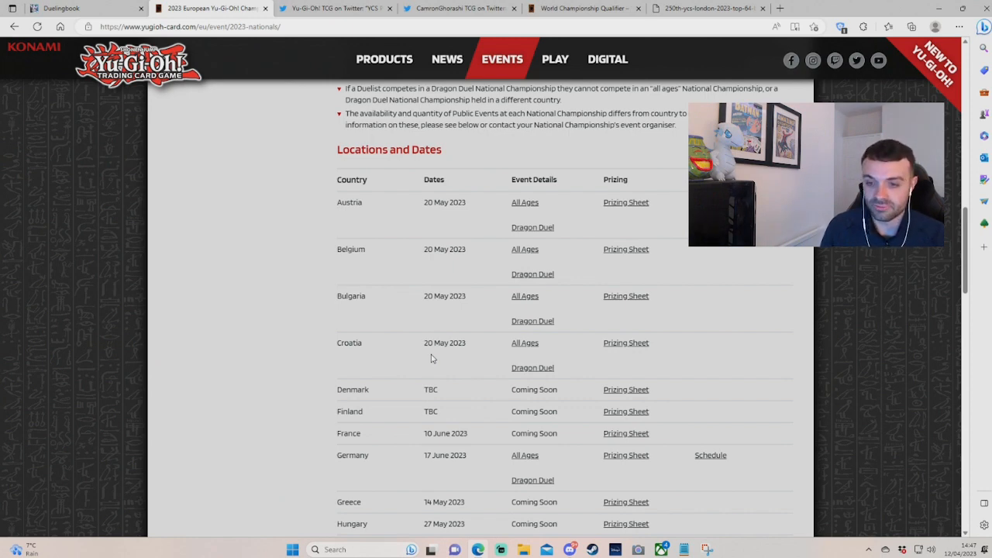
scroll(down, 3)
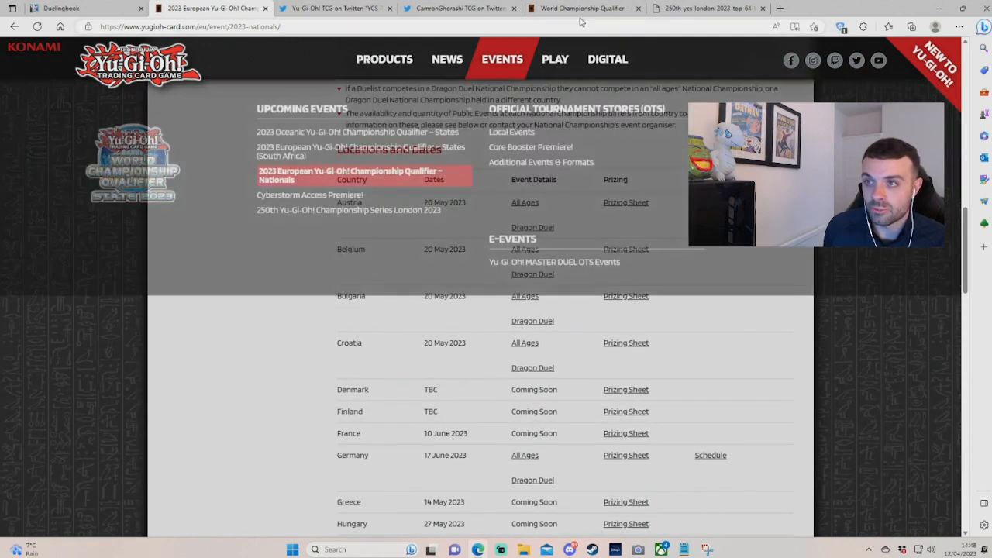
click(581, 8)
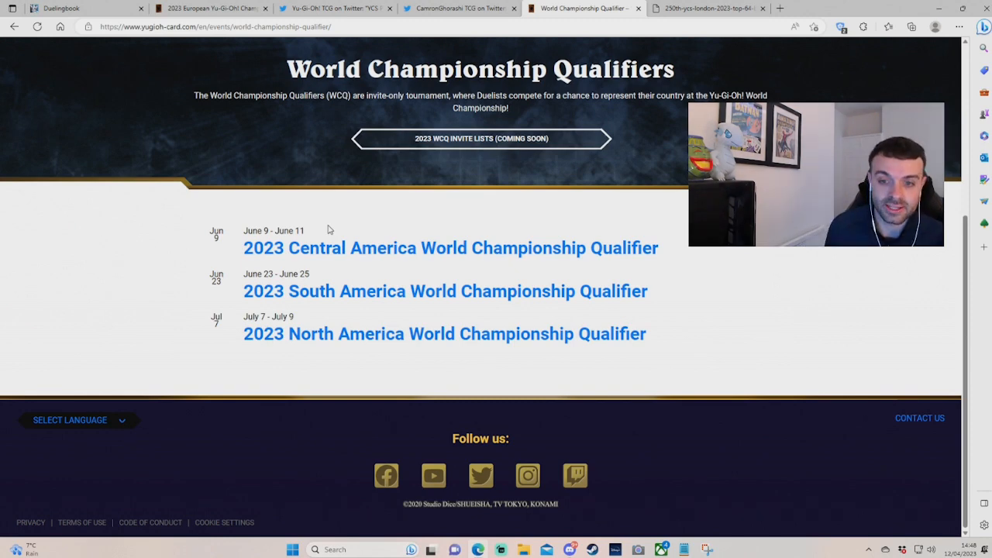
mouse_move(341, 324)
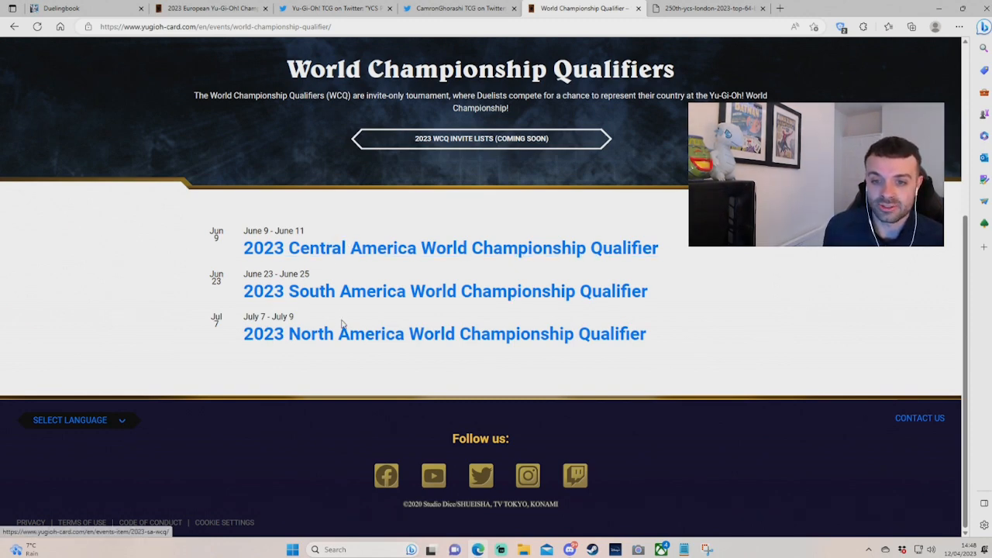
click(333, 7)
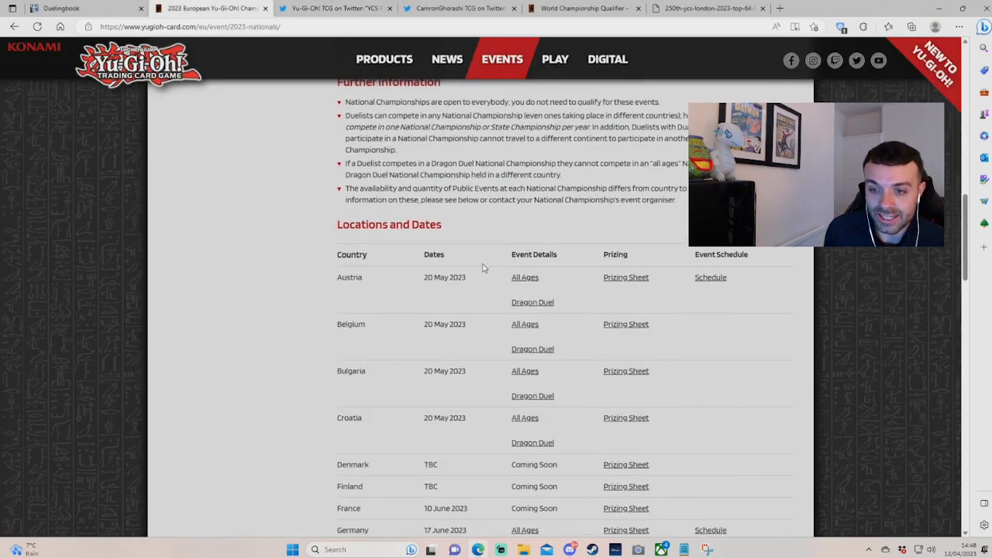
Scroll the Locations and Dates table down past the UK row to the Prizing heading.
scroll(down, 3)
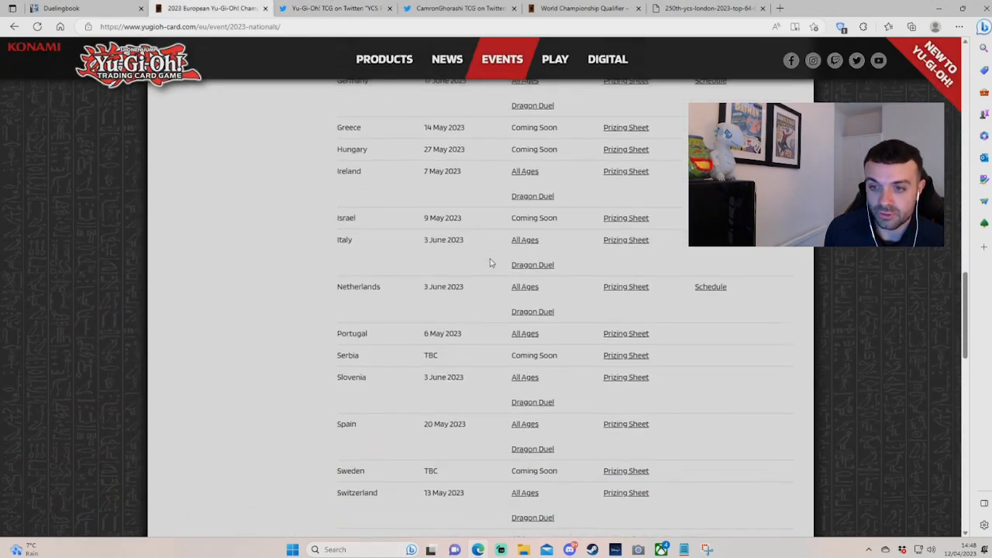
scroll(down, 3)
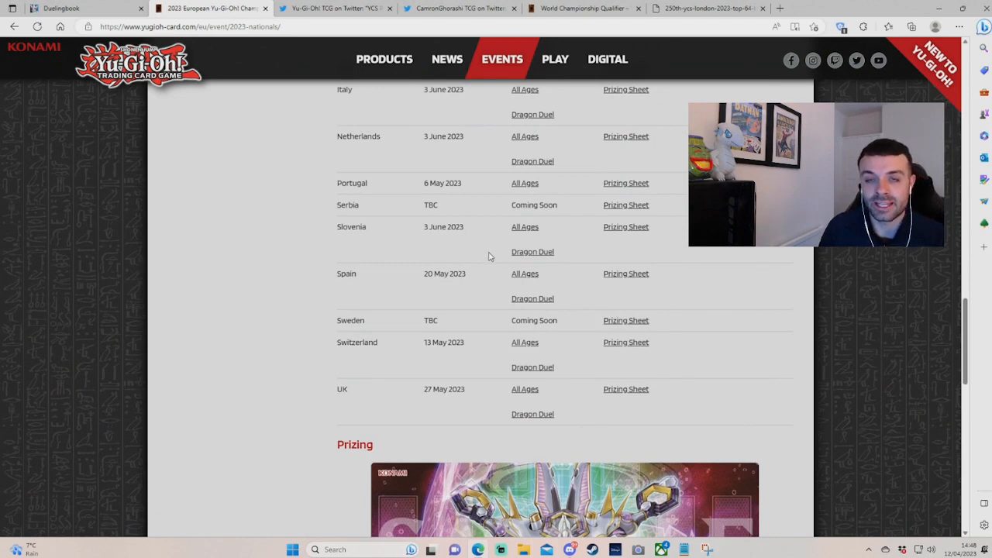
mouse_move(508, 269)
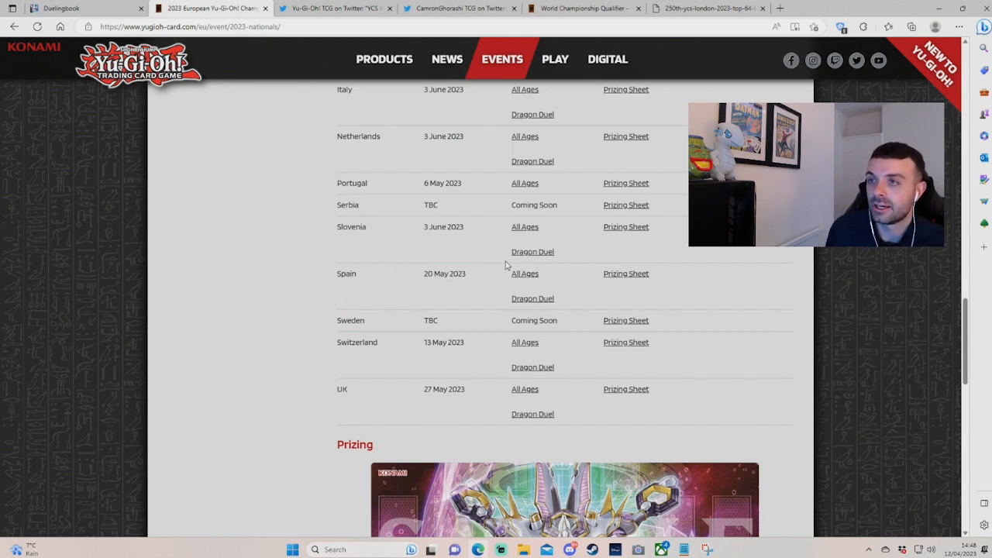
mouse_move(708, 9)
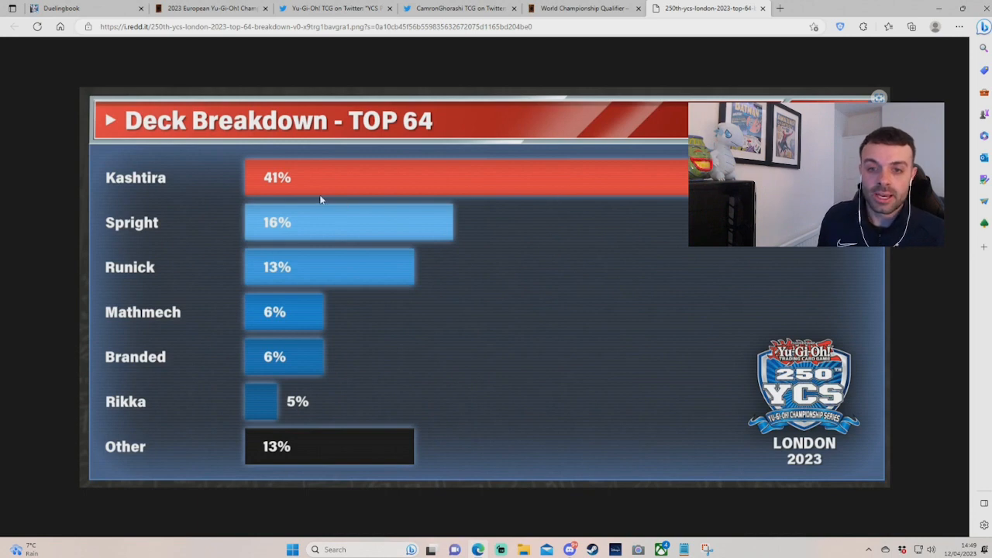
mouse_move(487, 231)
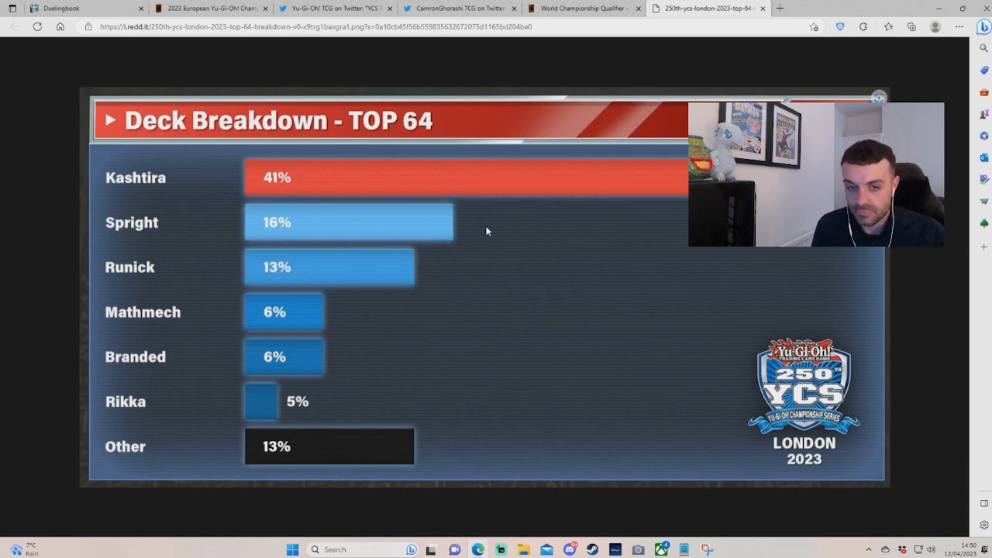
mouse_move(433, 272)
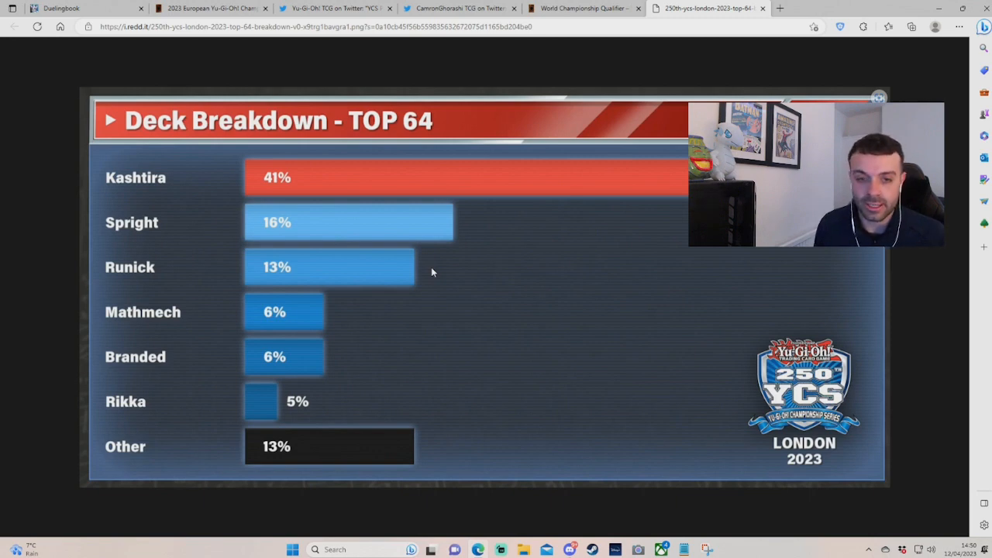
mouse_move(350, 273)
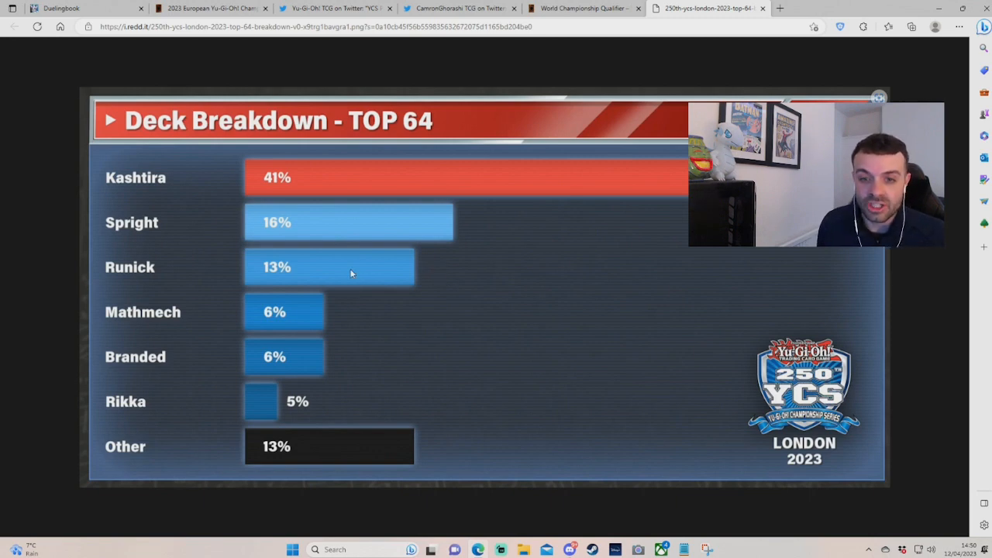
Switch back to the Duelingbook deck builder tab.
click(62, 8)
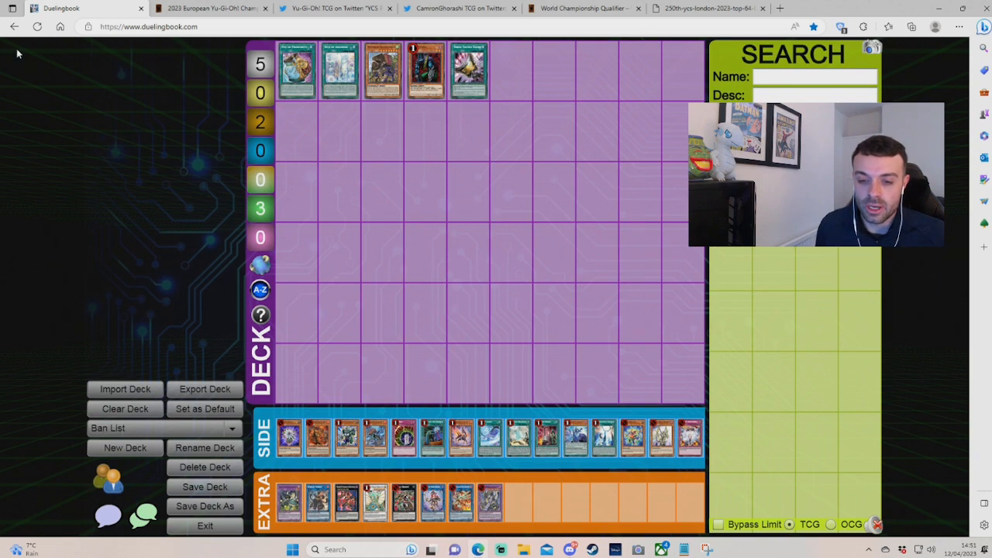
mouse_move(39, 91)
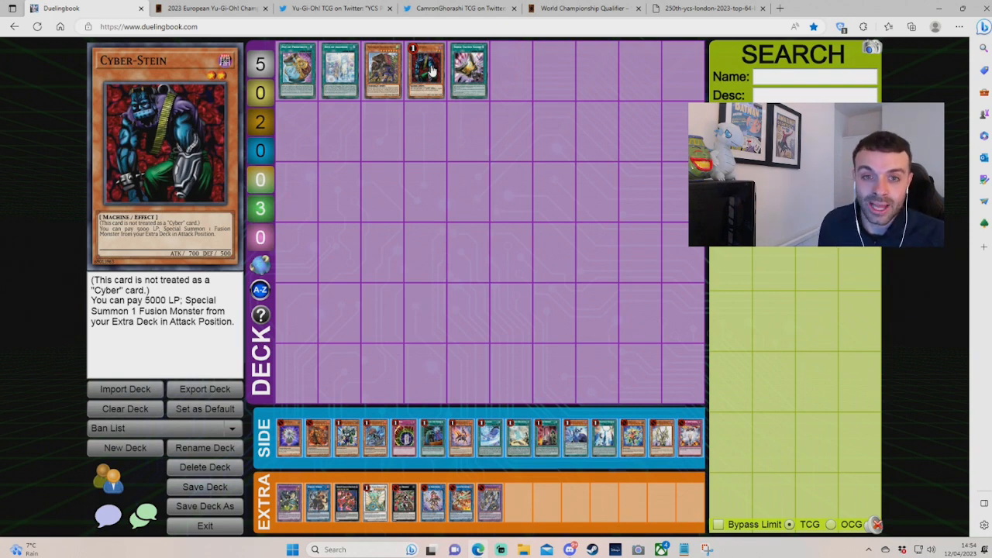
mouse_move(434, 82)
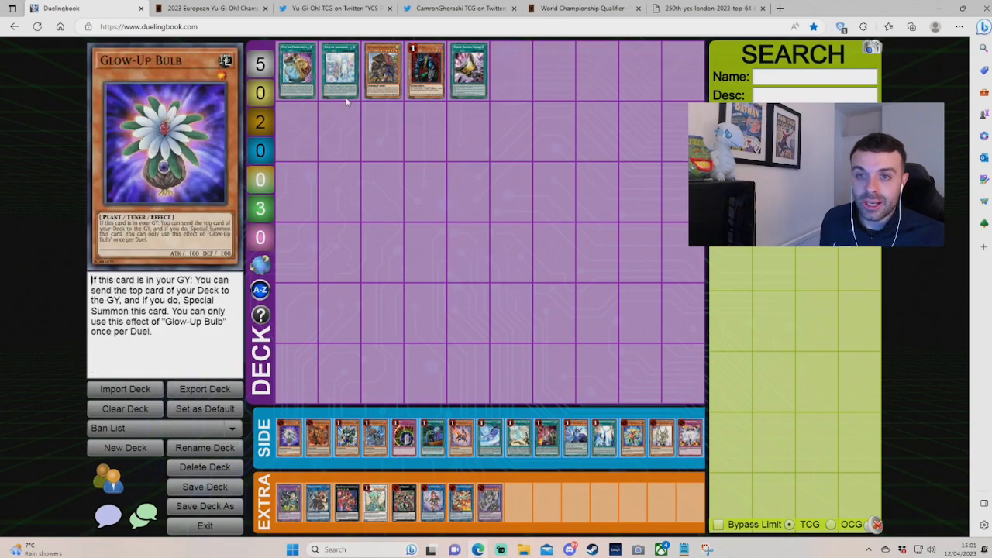
mouse_move(317, 501)
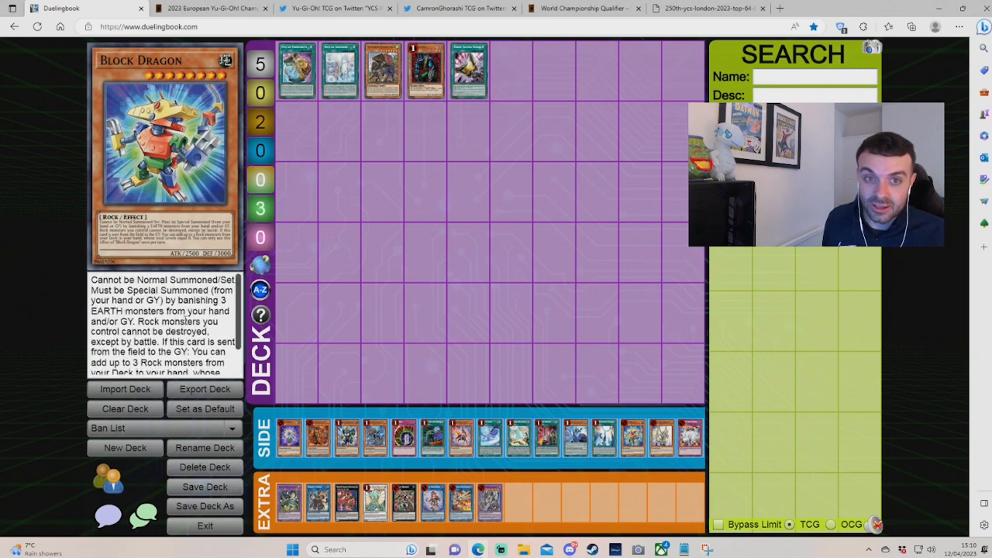
Preview the Vanity's Emptiness trap card and its effect text in the side deck.
scroll(down, 3)
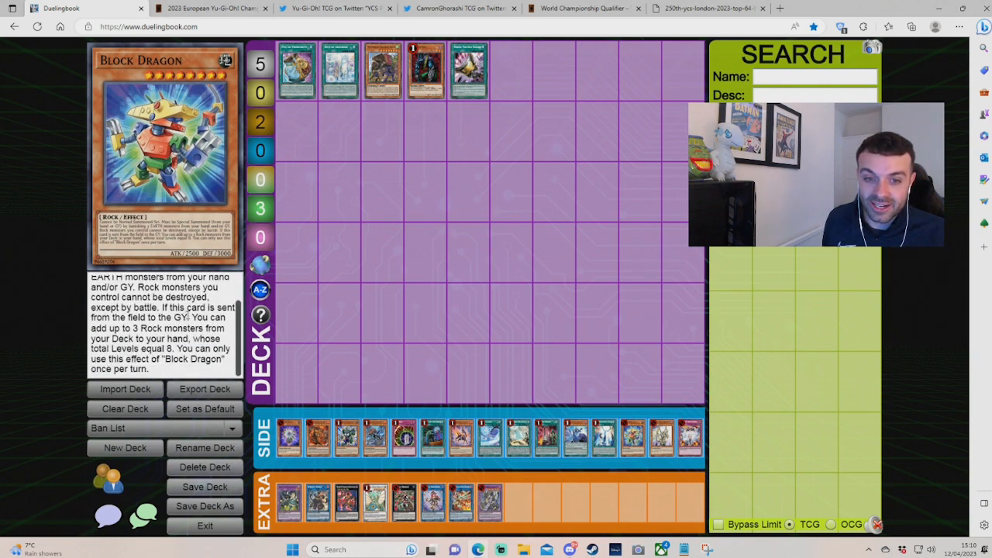
drag(164, 307, 188, 317)
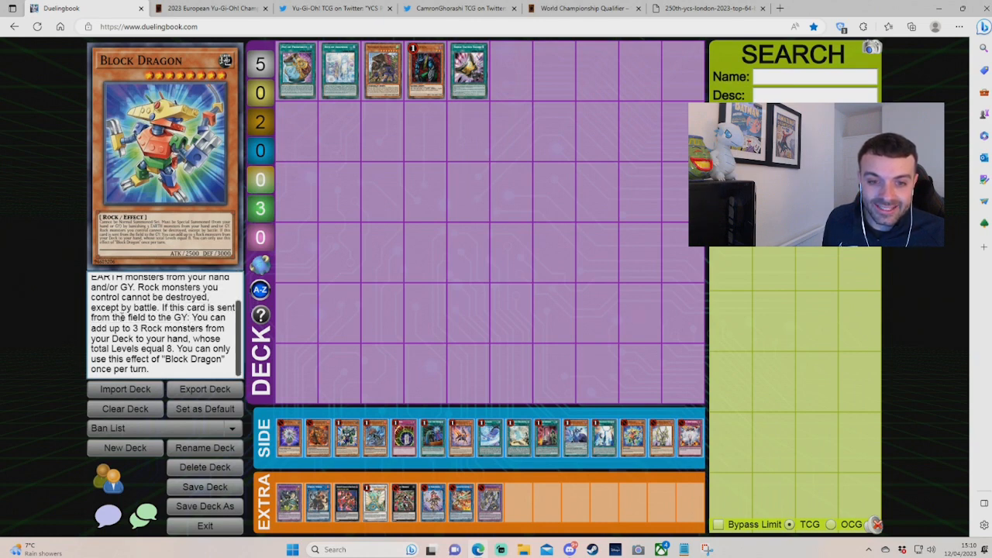
drag(194, 317, 174, 333)
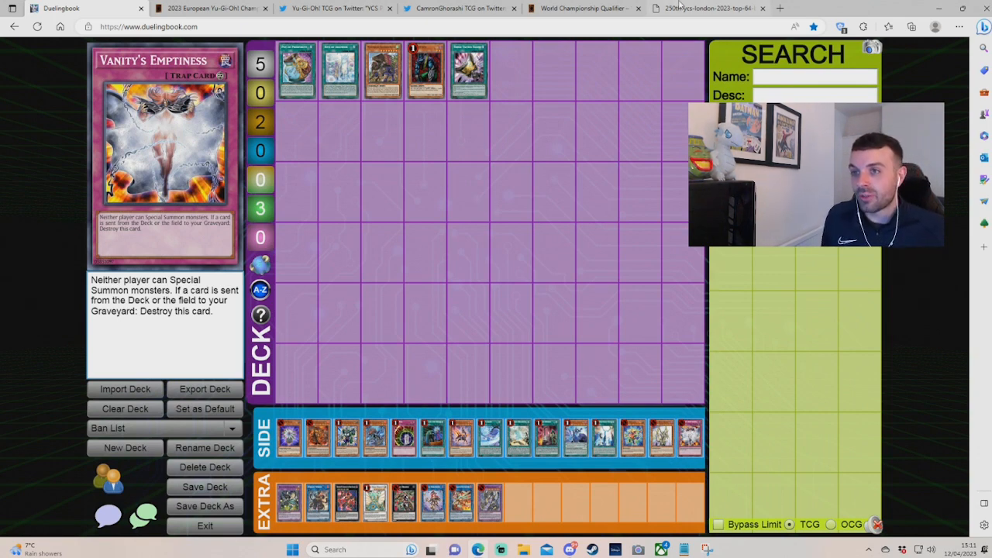
Glance at the WCQ and 2023 European nationals pages, then return to Duelingbook previewing Triple Tactics Talent.
click(583, 8)
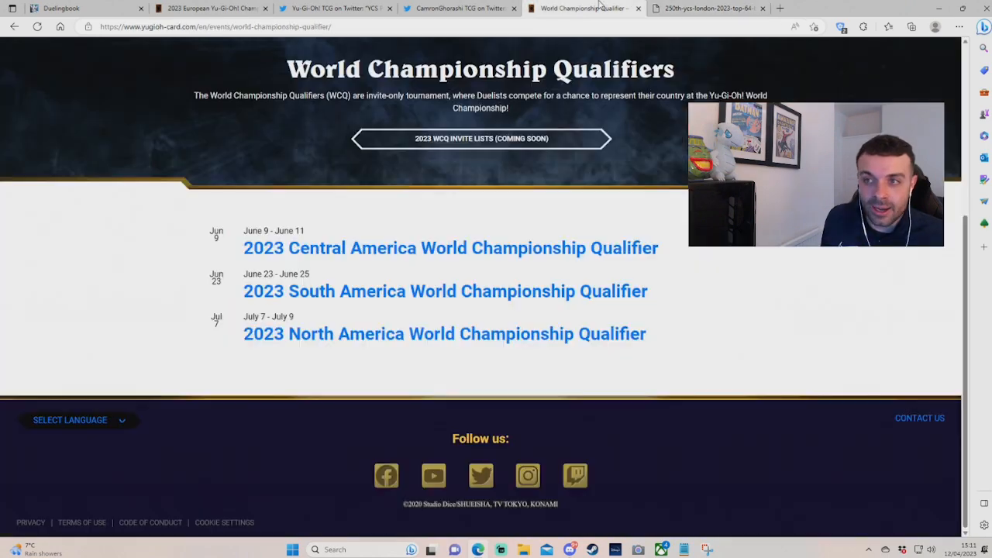
click(334, 8)
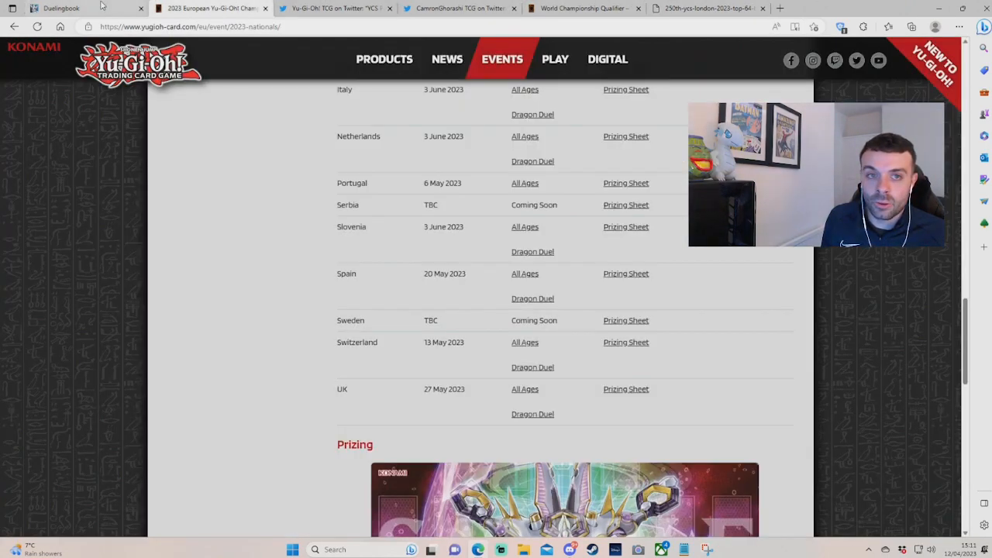
click(58, 9)
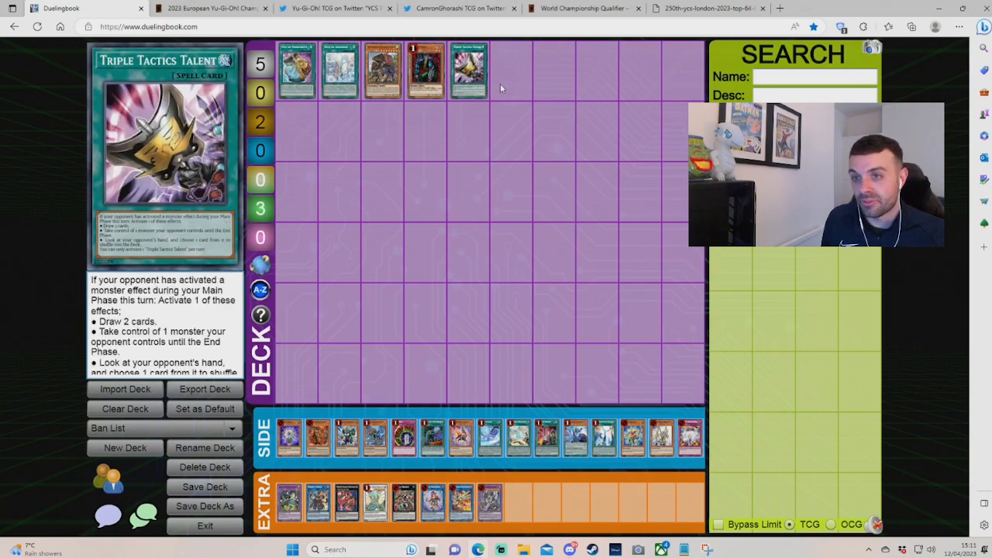